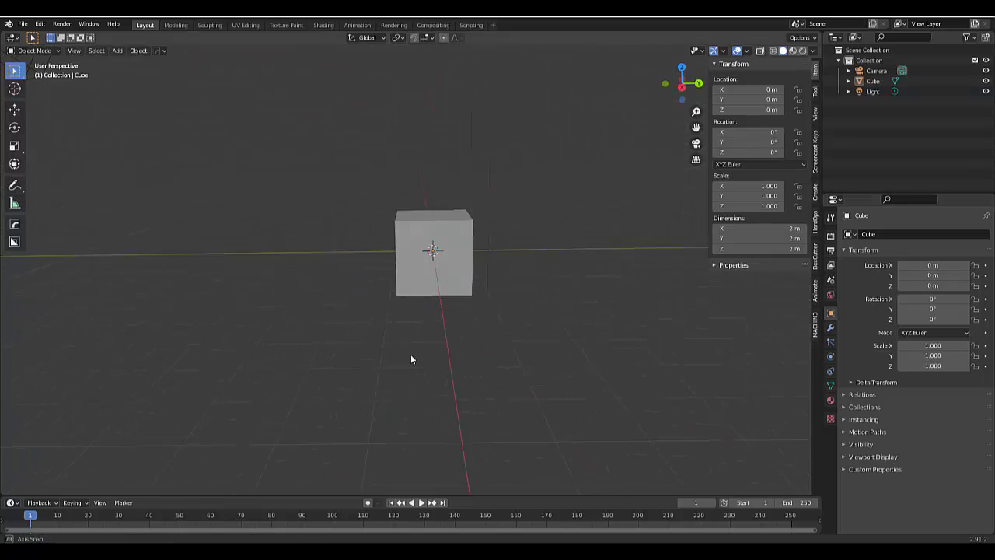
Key the cube's location, rotation and scale at frame 1, then tilt it on two axes.
{"action": "left_click", "coordinate": [433, 251]}
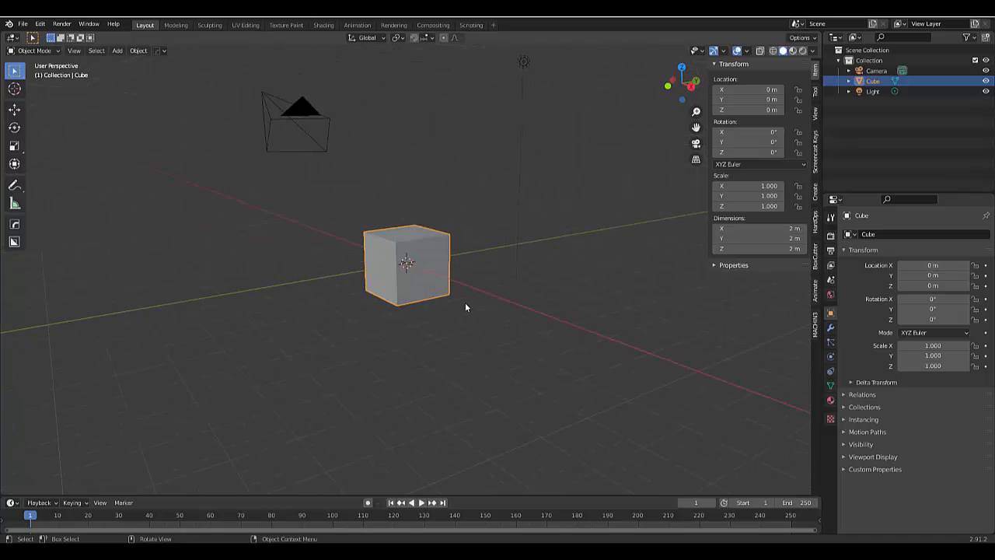
{"action": "key", "text": "i"}
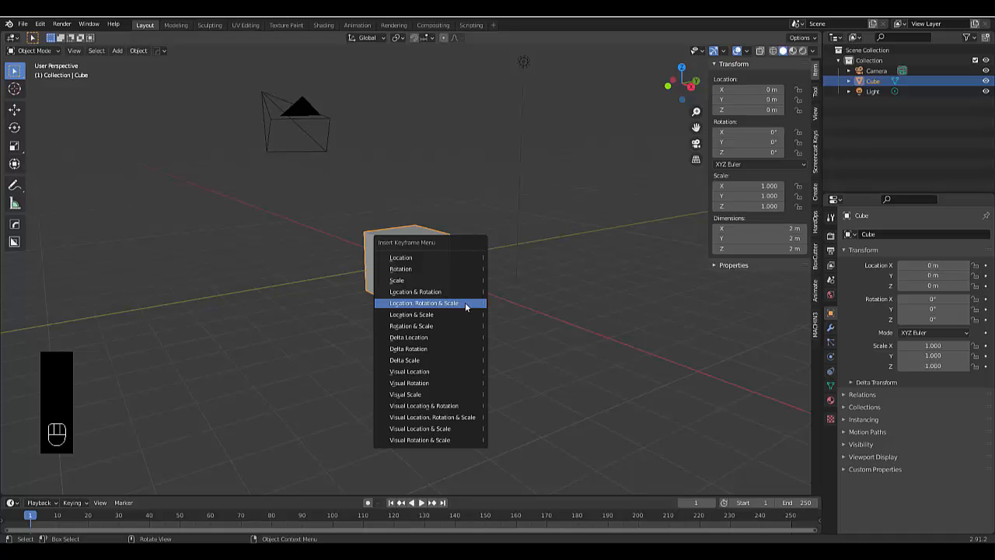
{"action": "left_click", "coordinate": [423, 302]}
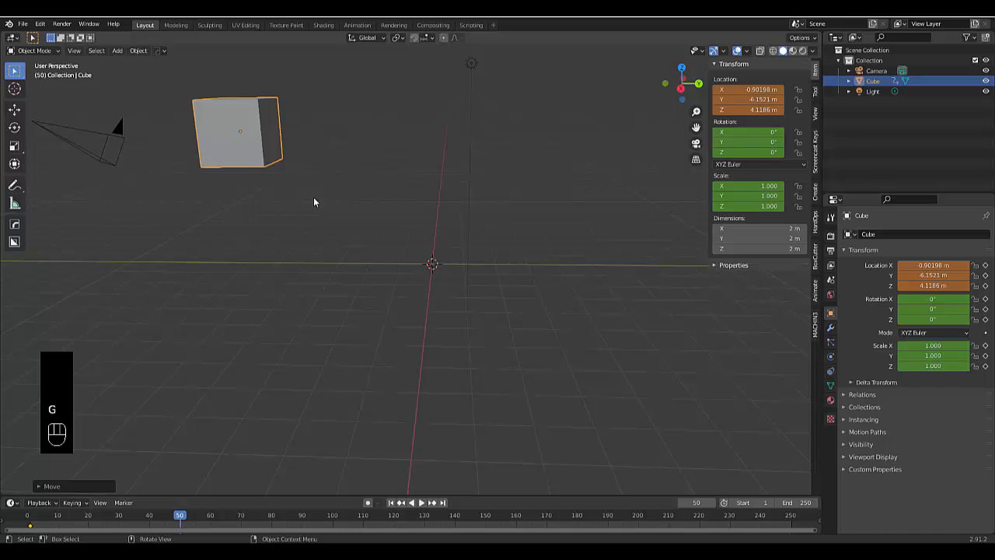
{"action": "key", "text": "r"}
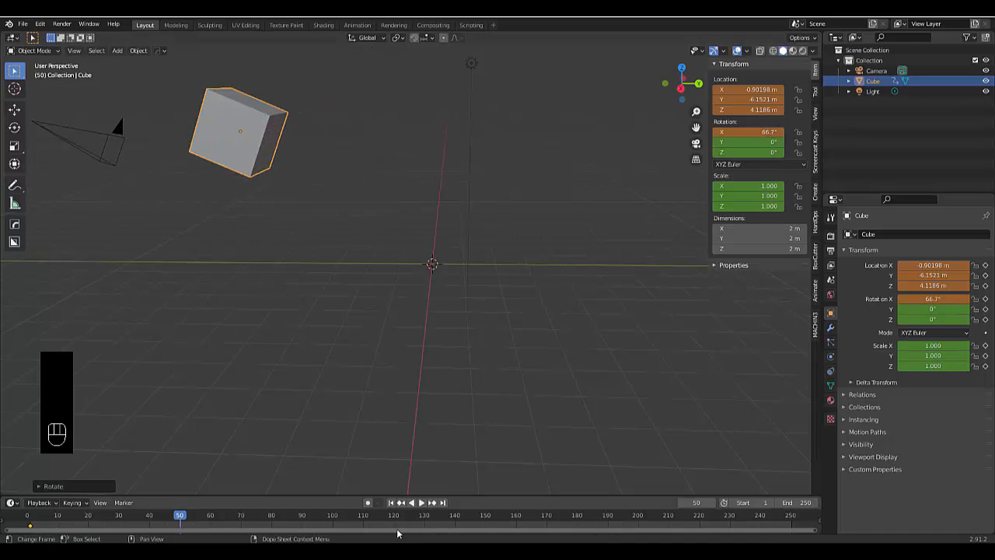
{"action": "key", "text": "y"}
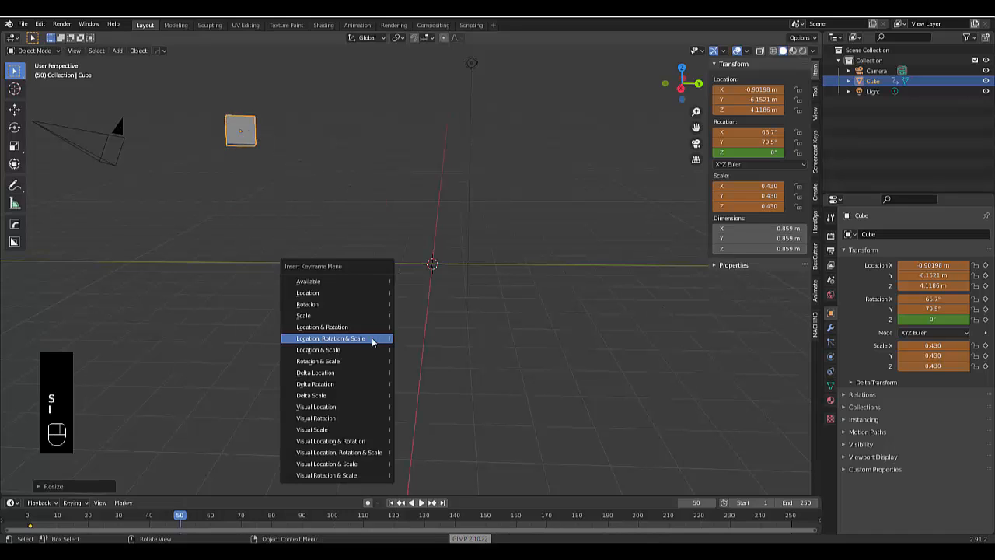
Key location, rotation and scale at frame 50, play the animation briefly and orbit the view.
{"action": "left_click", "coordinate": [331, 338]}
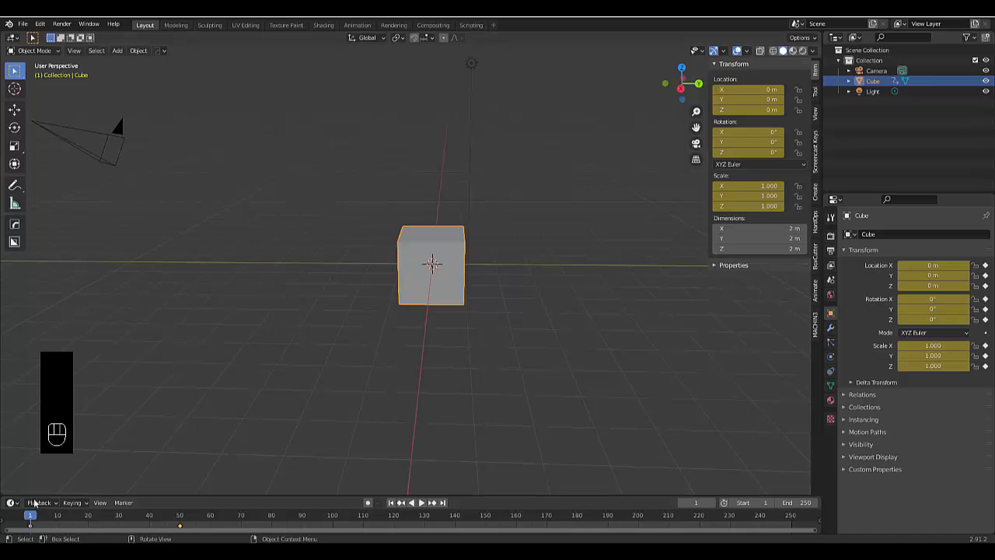
{"action": "mouse_move", "coordinate": [463, 365]}
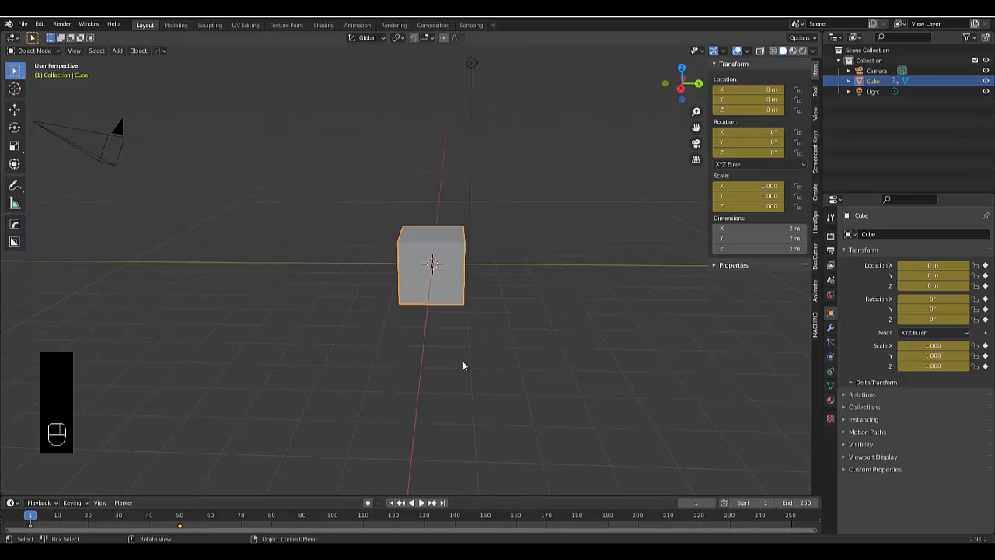
{"action": "key", "text": "space"}
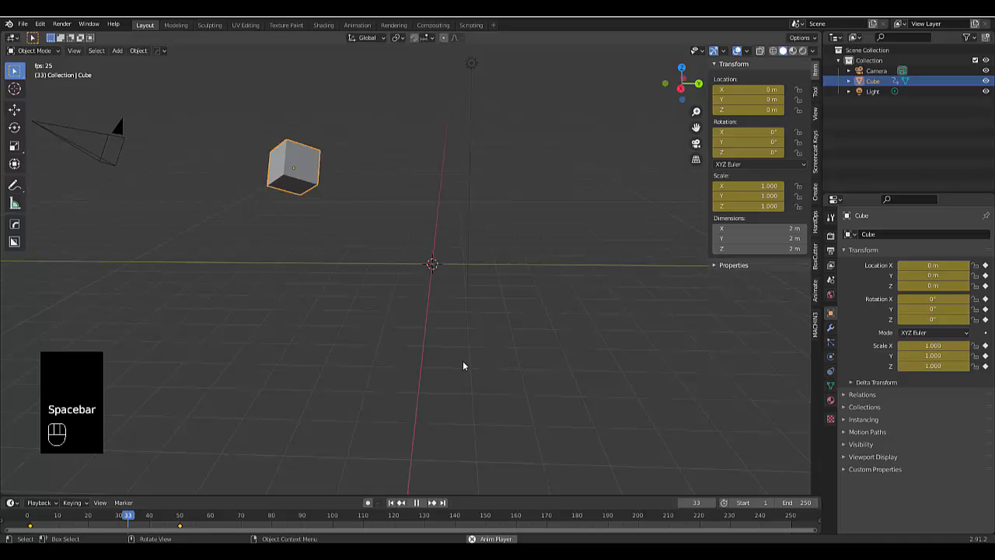
{"action": "key", "text": "space"}
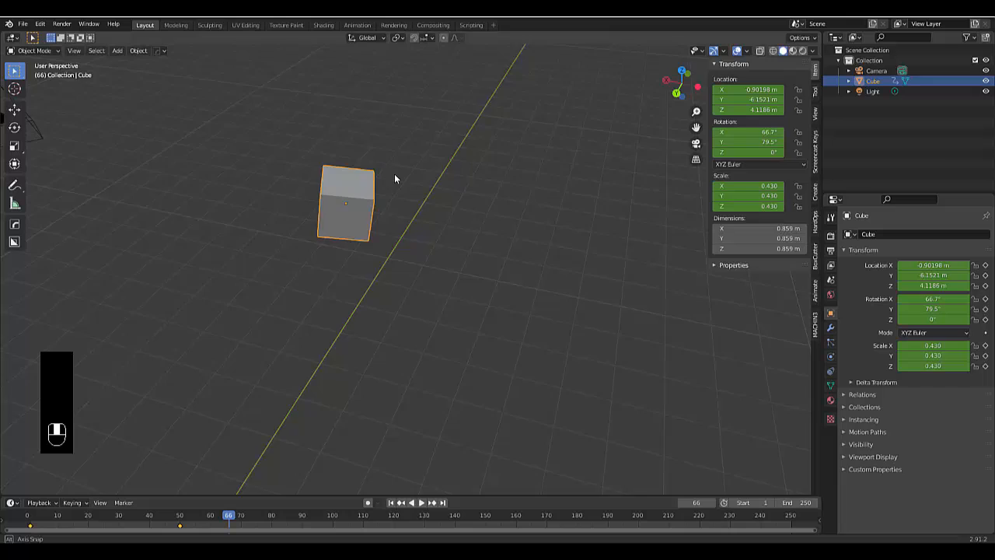
{"action": "left_click_drag", "start_coordinate": [395, 179], "coordinate": [326, 241]}
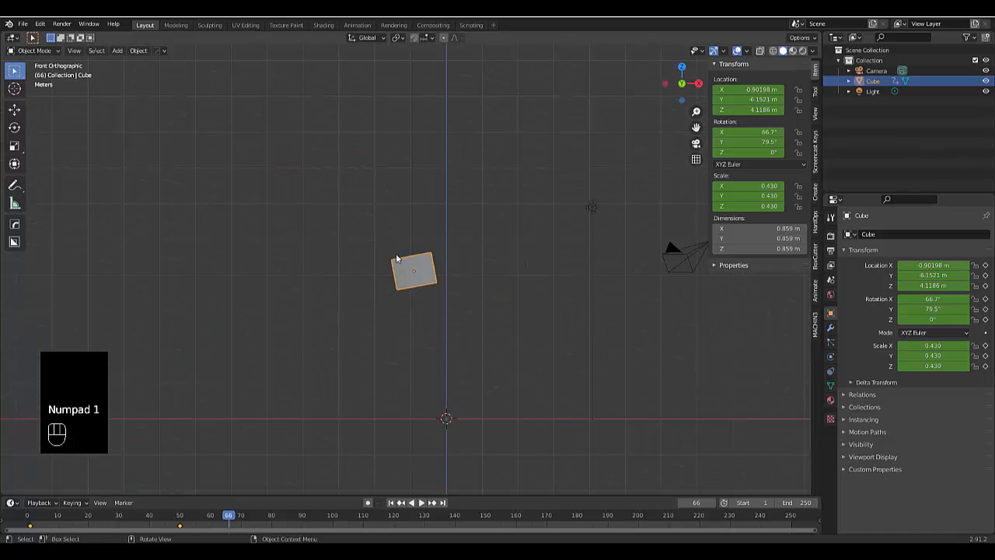
Delete the animated cube and add a new mesh cube at the origin.
{"action": "key", "text": "x"}
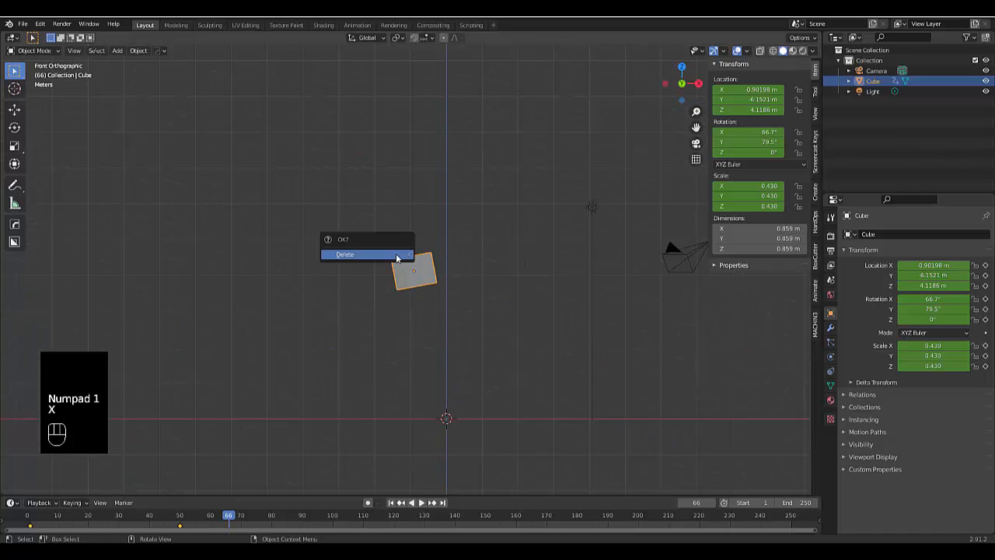
{"action": "left_click", "coordinate": [344, 254]}
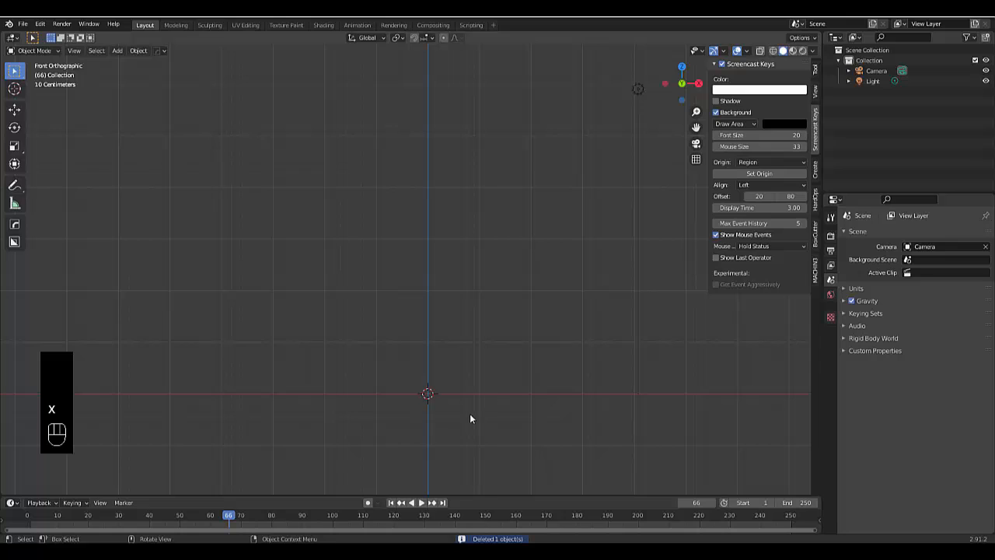
{"action": "key", "text": "shift+a"}
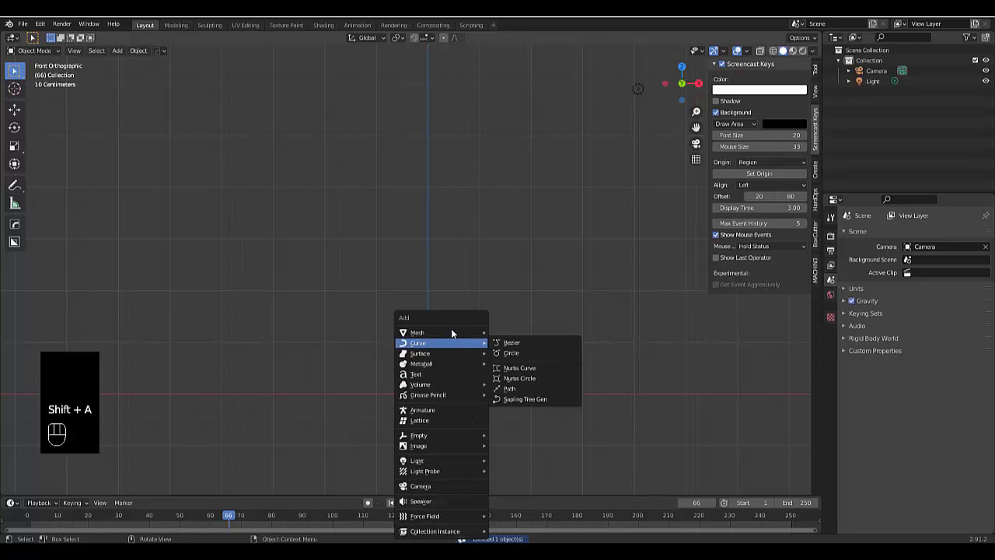
{"action": "mouse_move", "coordinate": [417, 332]}
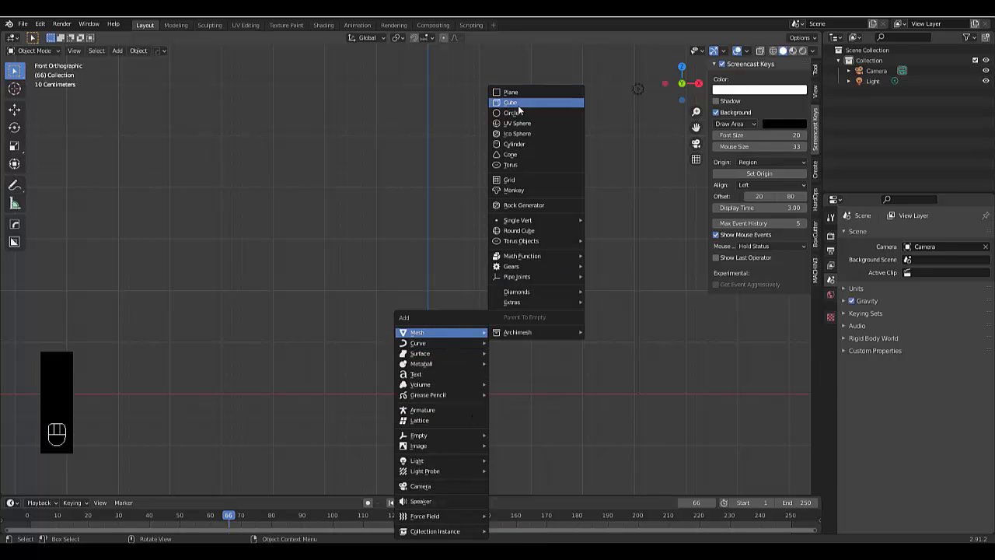
{"action": "left_click", "coordinate": [511, 102]}
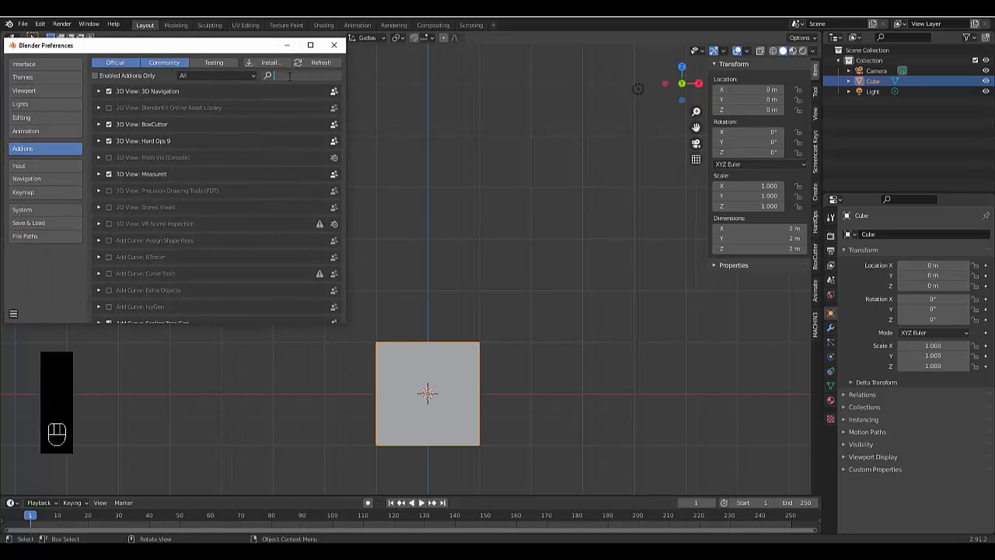
Search the add-ons for 'anim' to confirm AnimAll is enabled, then close Preferences.
{"action": "type", "text": "anim"}
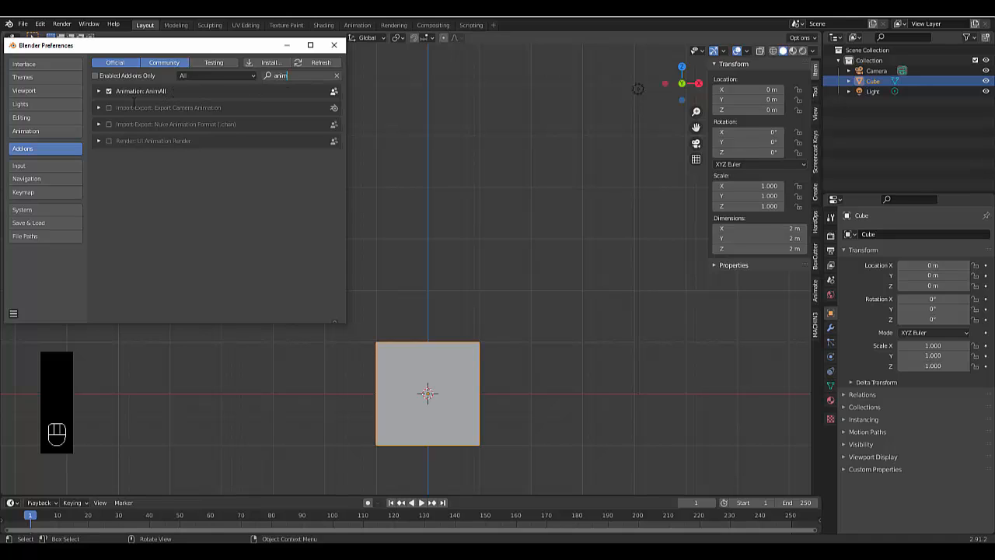
{"action": "left_click", "coordinate": [333, 45]}
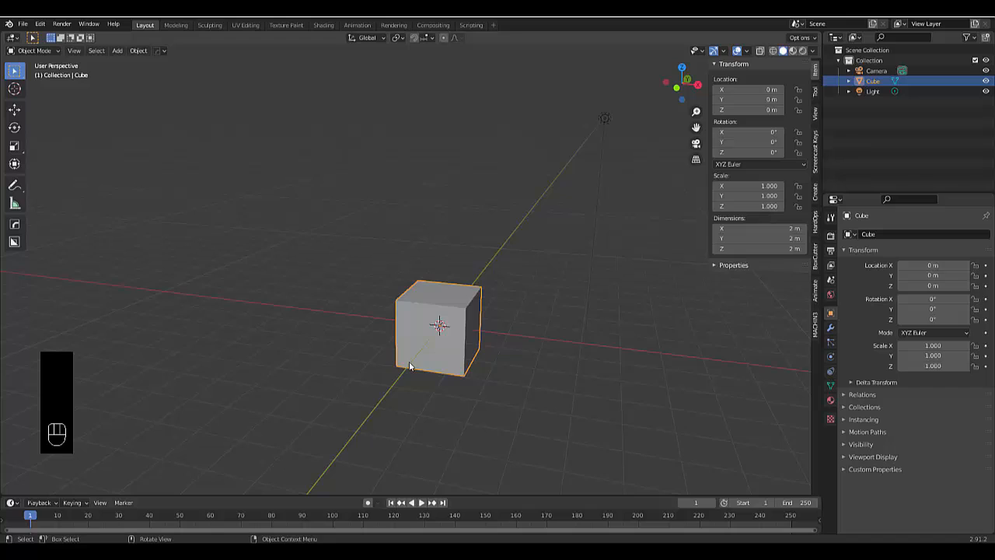
Zoom in on the cube, enter Edit Mode and show the sidebar with AnimAll options.
{"action": "left_click_drag", "start_coordinate": [411, 365], "coordinate": [458, 323]}
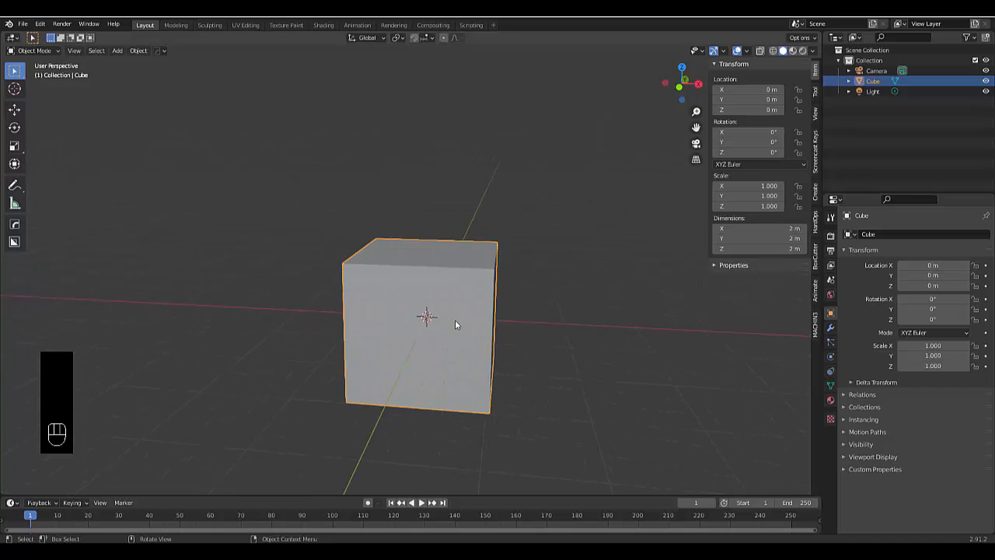
{"action": "key", "text": "Tab"}
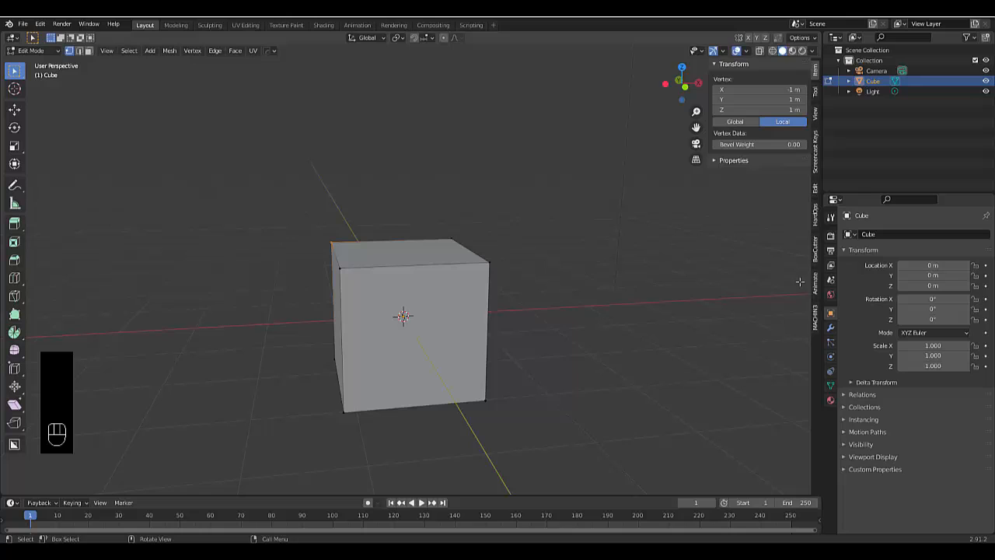
{"action": "mouse_move", "coordinate": [638, 293]}
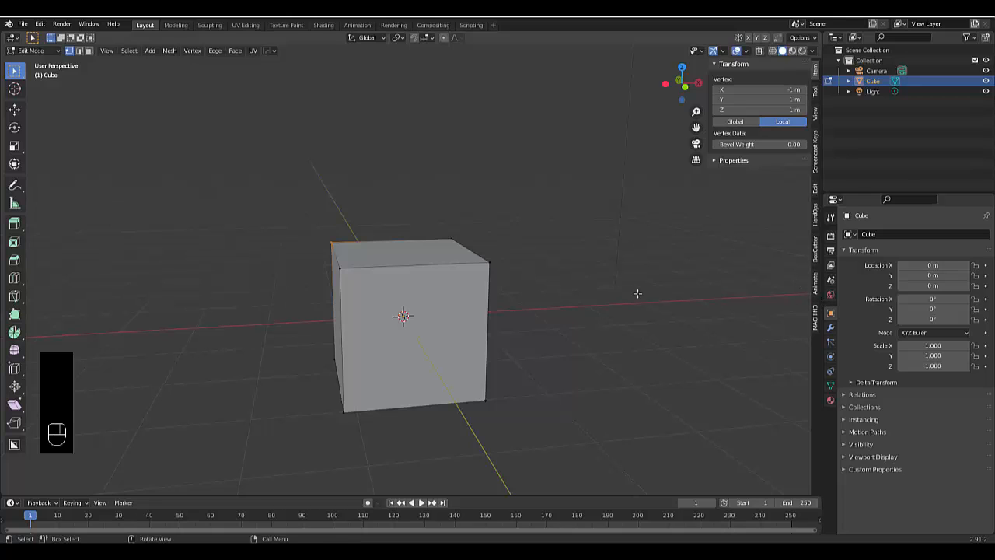
{"action": "key", "text": "n"}
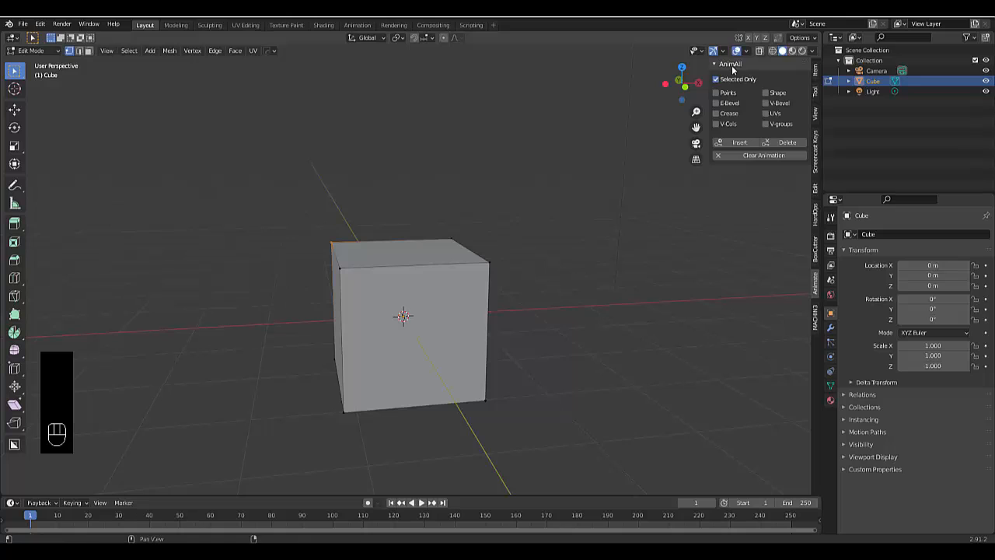
Enable Points keying in AnimAll and jump to frame 50.
{"action": "left_click", "coordinate": [716, 93]}
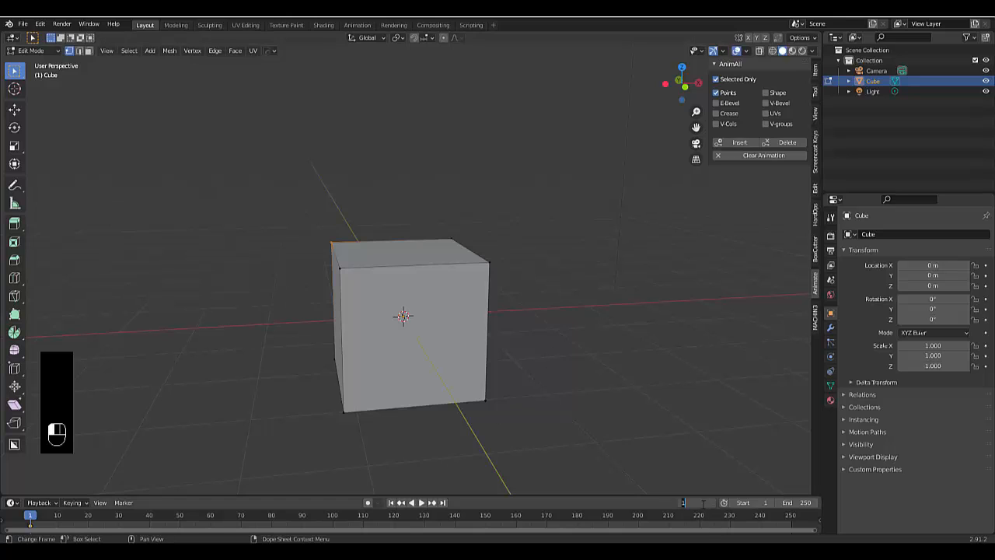
{"action": "left_click", "coordinate": [180, 515]}
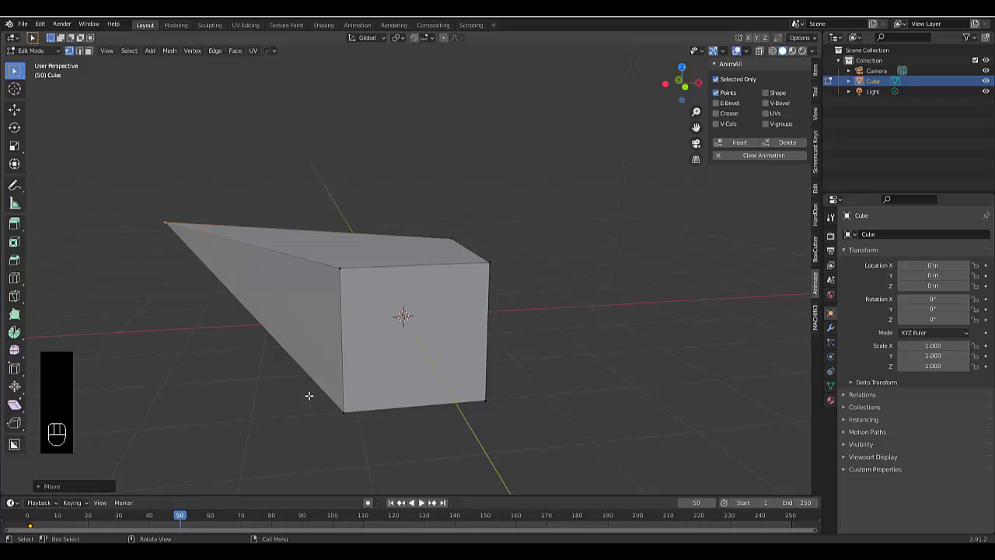
{"action": "mouse_move", "coordinate": [379, 298]}
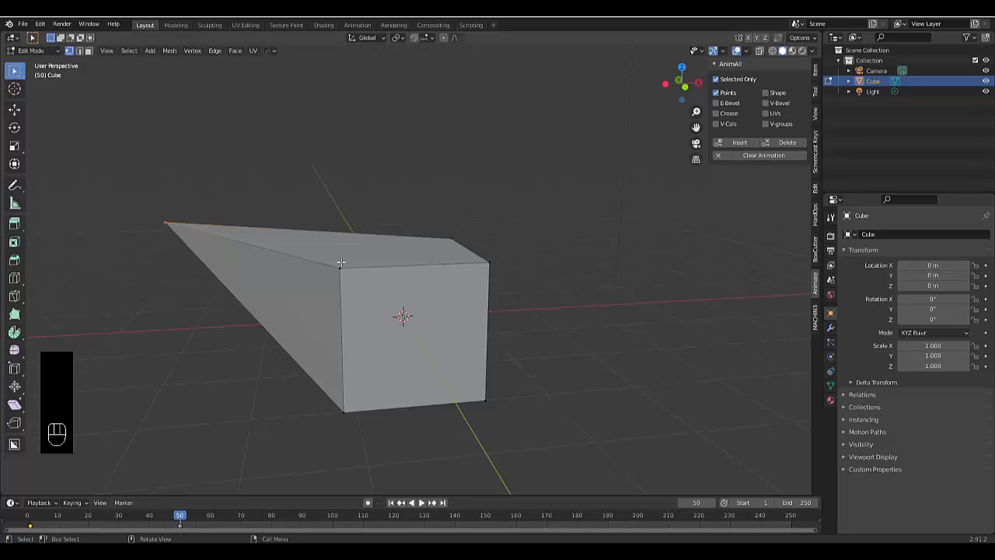
Insert an AnimAll key for the stretched vertex, preview playback, and return to Object Mode.
{"action": "left_click", "coordinate": [391, 502]}
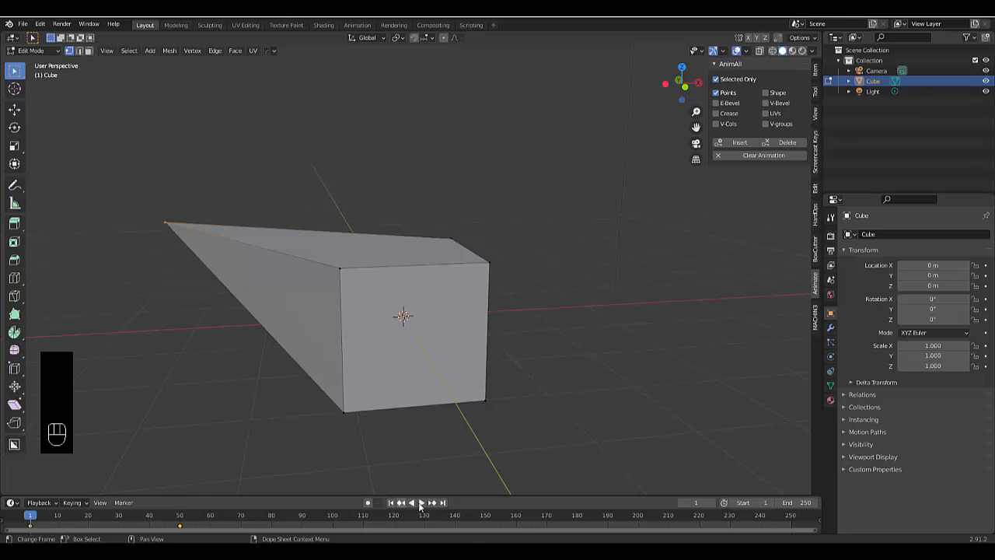
{"action": "left_click", "coordinate": [422, 502]}
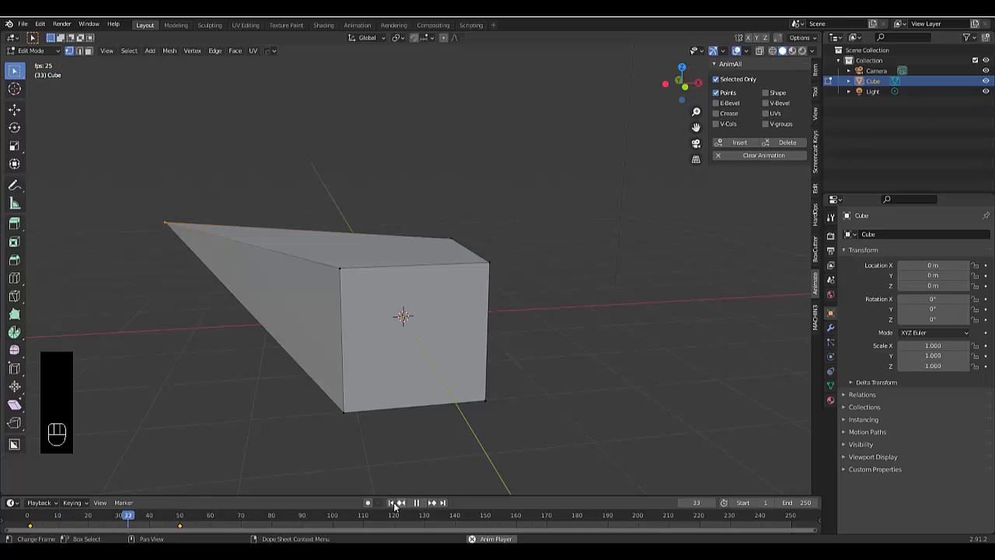
{"action": "left_click", "coordinate": [416, 502]}
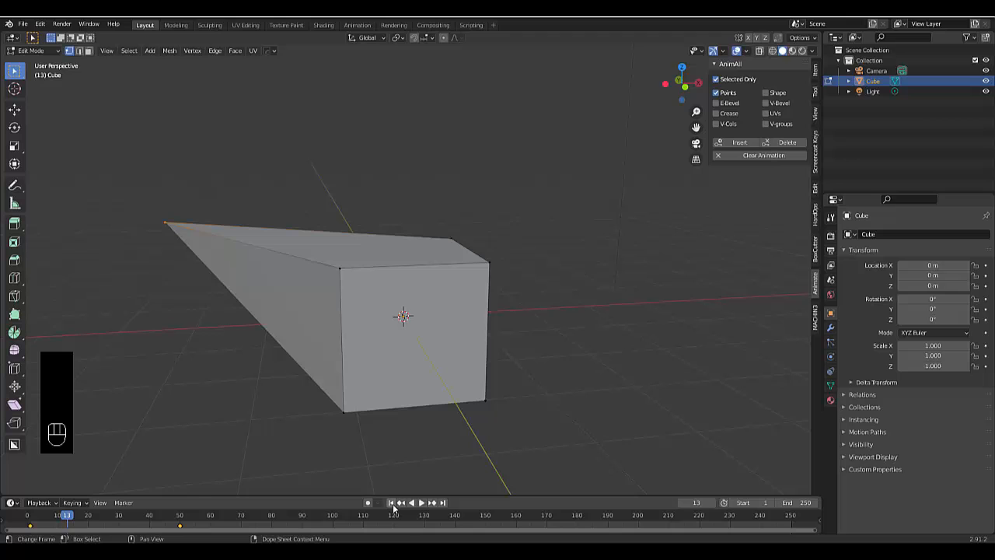
{"action": "key", "text": "Tab"}
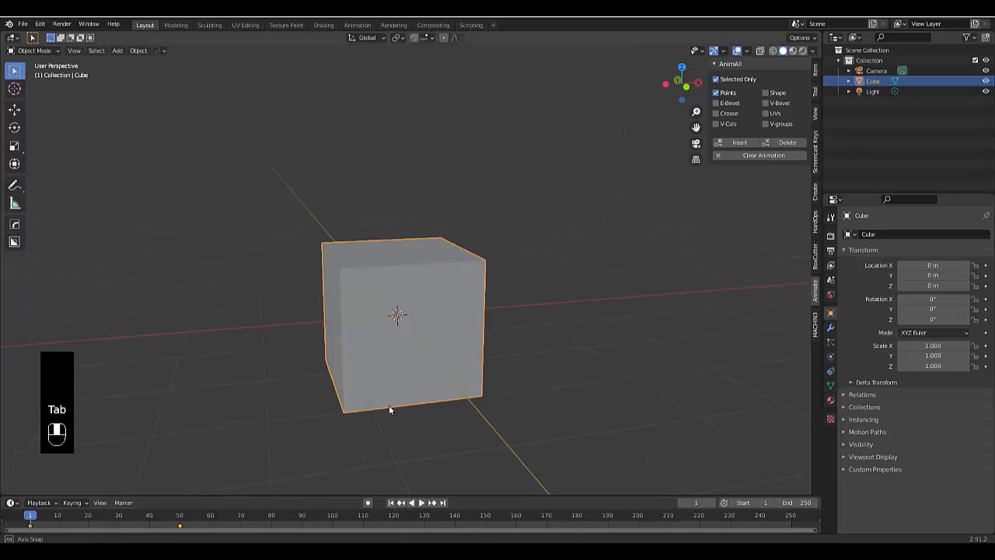
{"action": "key", "text": "space"}
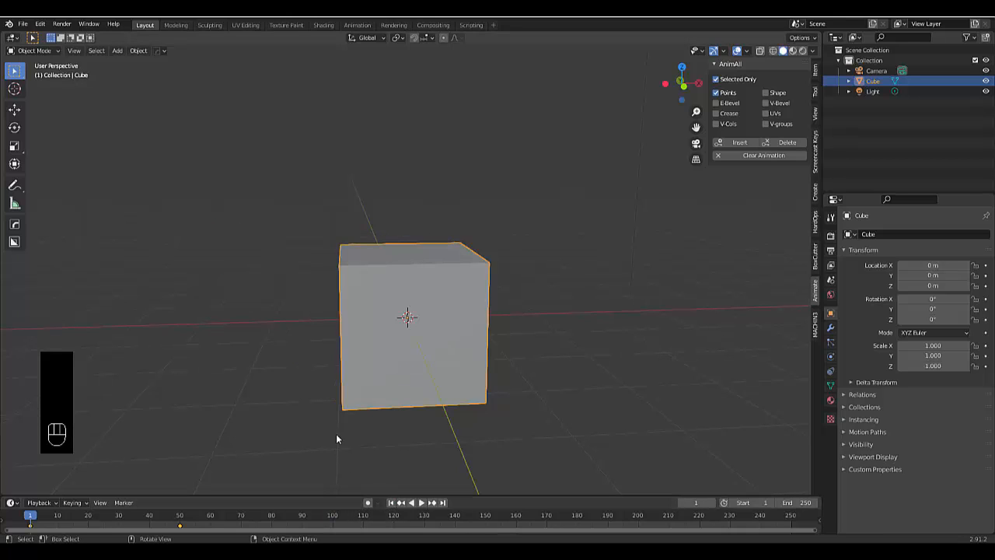
In Edit Mode, drag a lower corner vertex downward to skew the cube.
{"action": "key", "text": "Tab"}
{"action": "type", "text": "5"}
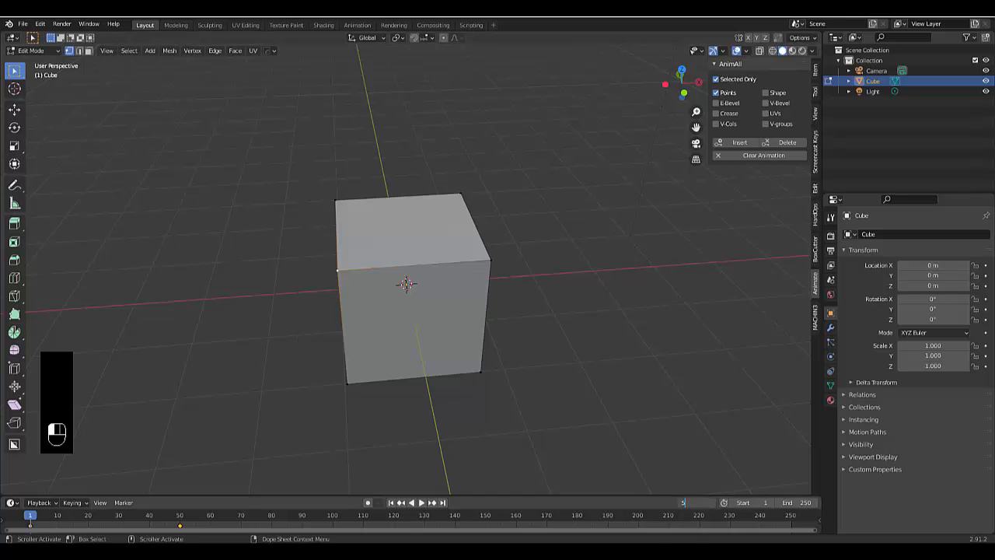
{"action": "key", "text": "g"}
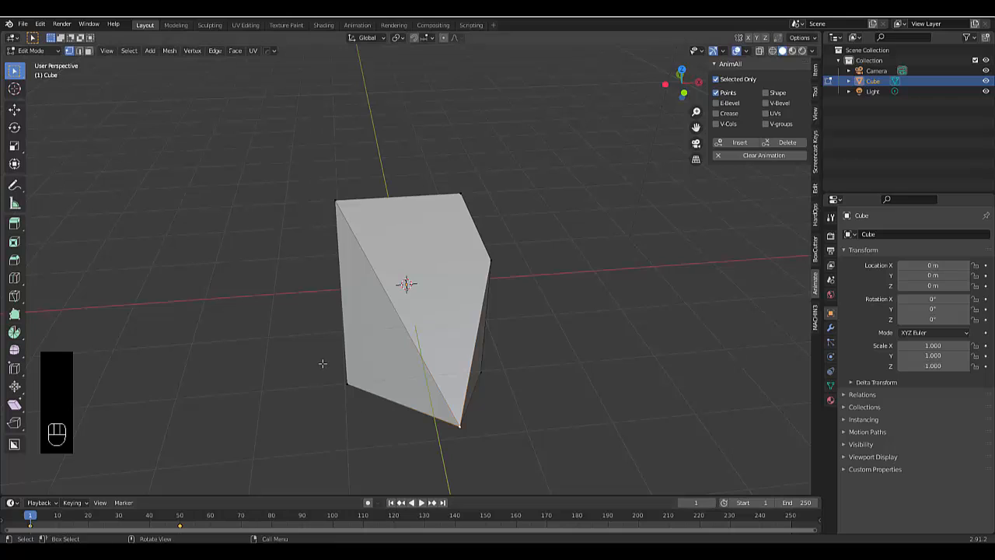
Return to Object Mode, go back to frame 1, and play then stop the animation.
{"action": "key", "text": "Tab"}
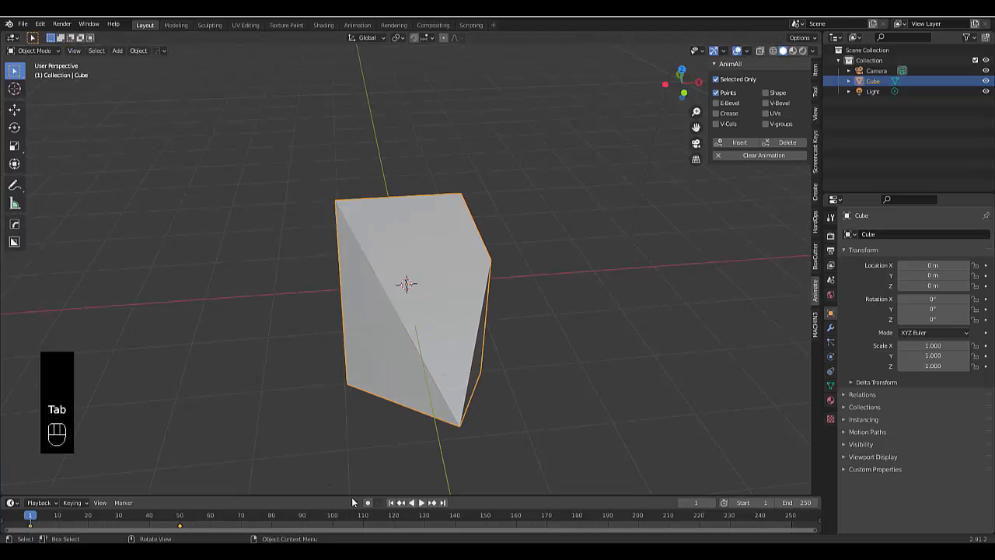
{"action": "key", "text": "Tab"}
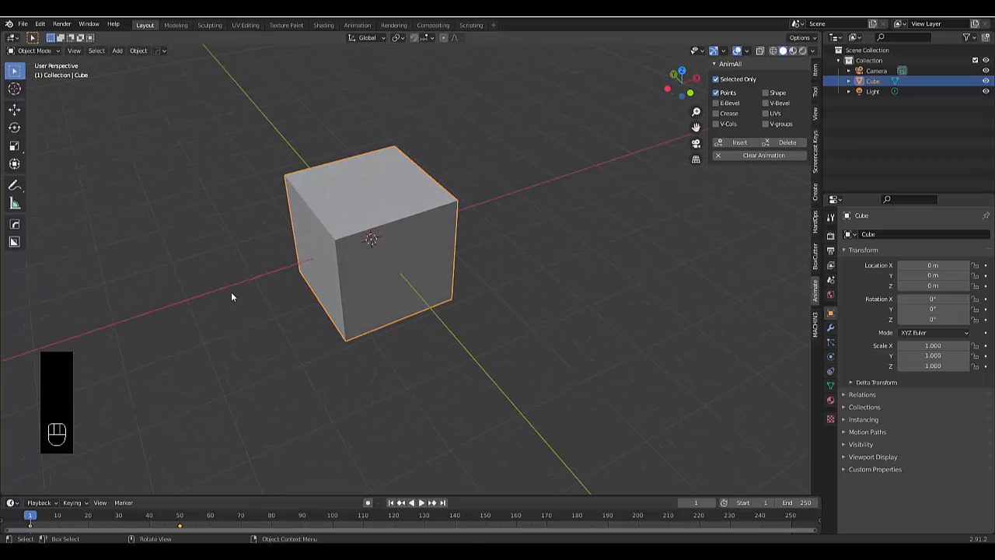
{"action": "key", "text": "space"}
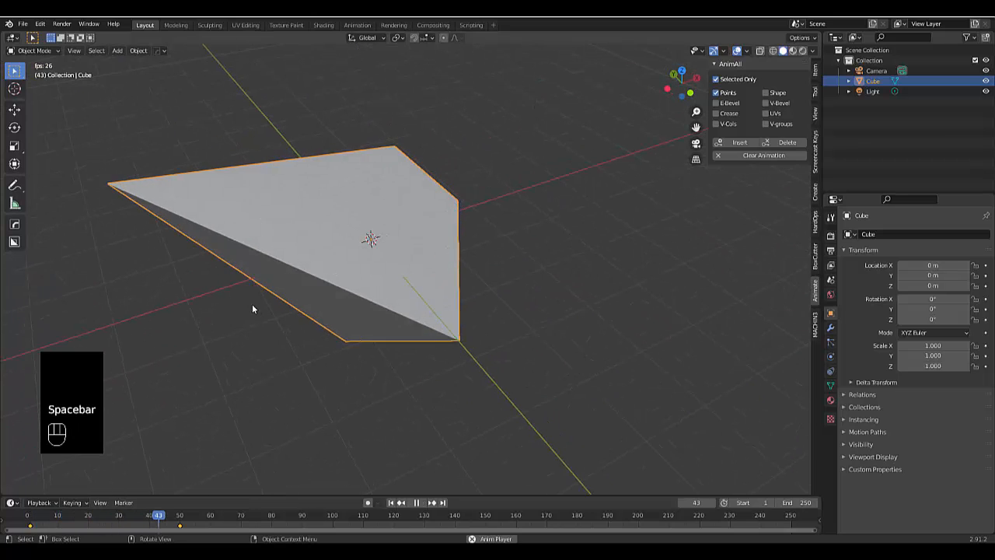
{"action": "key", "text": "space"}
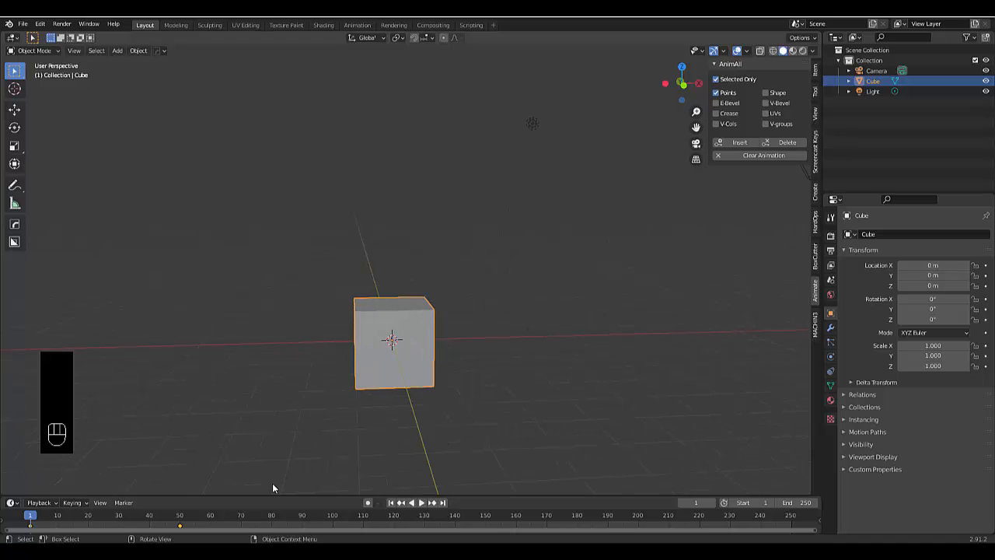
{"action": "mouse_move", "coordinate": [44, 138]}
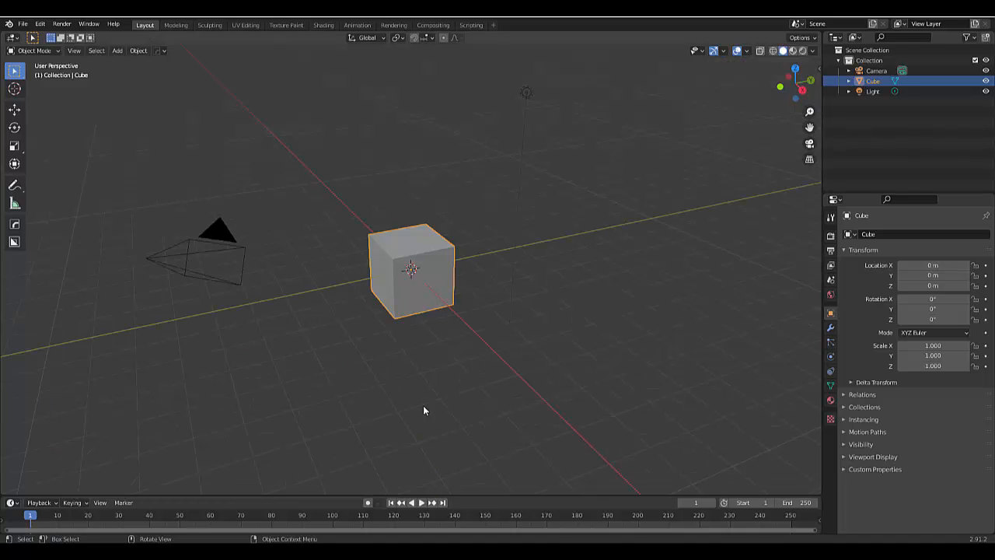
{"action": "mouse_move", "coordinate": [392, 389]}
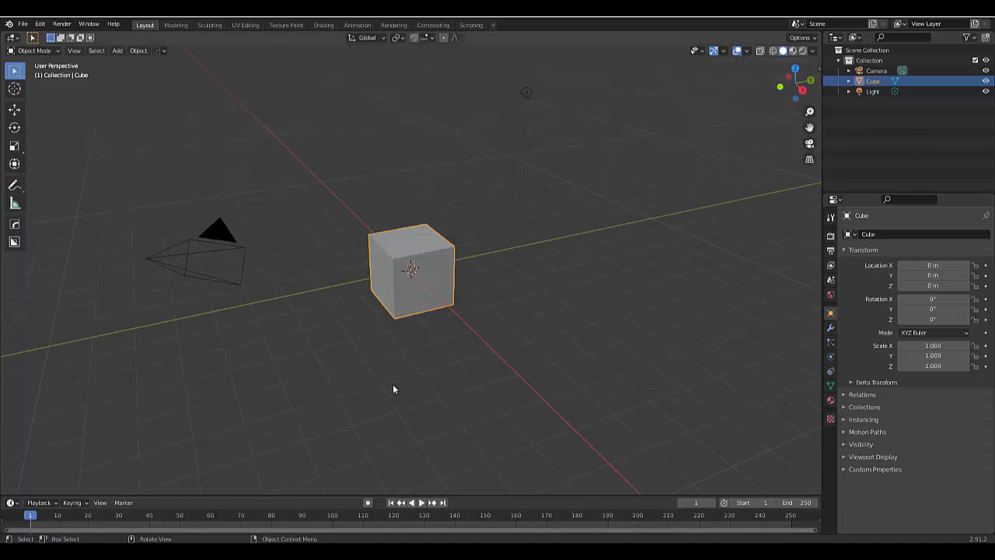
Put the fresh cube in Edit Mode and open the AnimAll sidebar tab.
{"action": "key", "text": "Tab"}
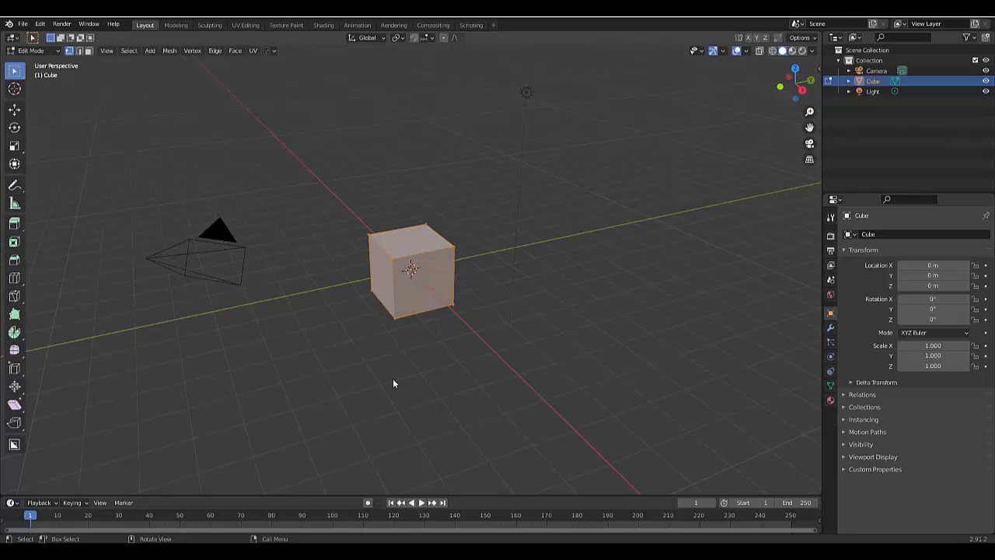
{"action": "key", "text": "N"}
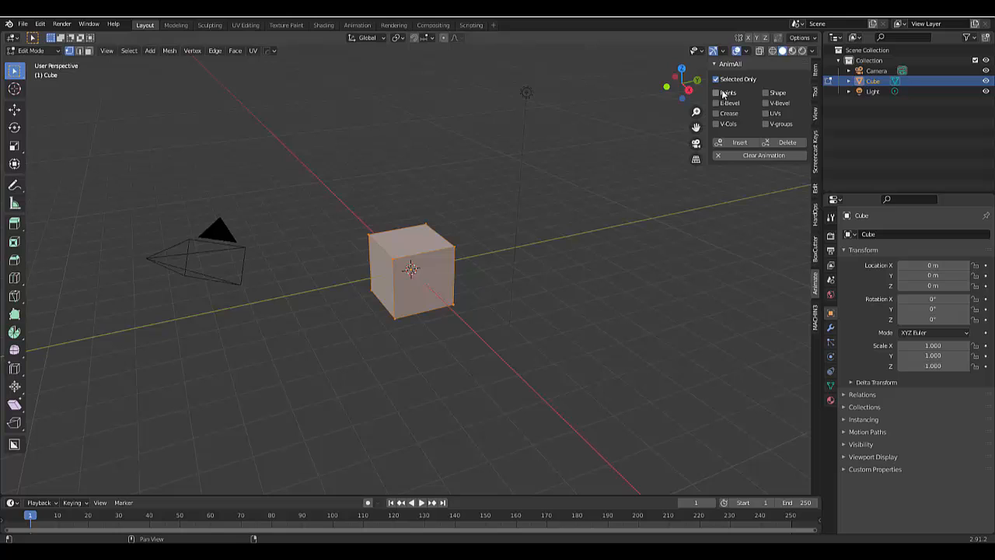
Enable Points keying in the AnimAll panel for the cube's vertex.
{"action": "left_click", "coordinate": [716, 92]}
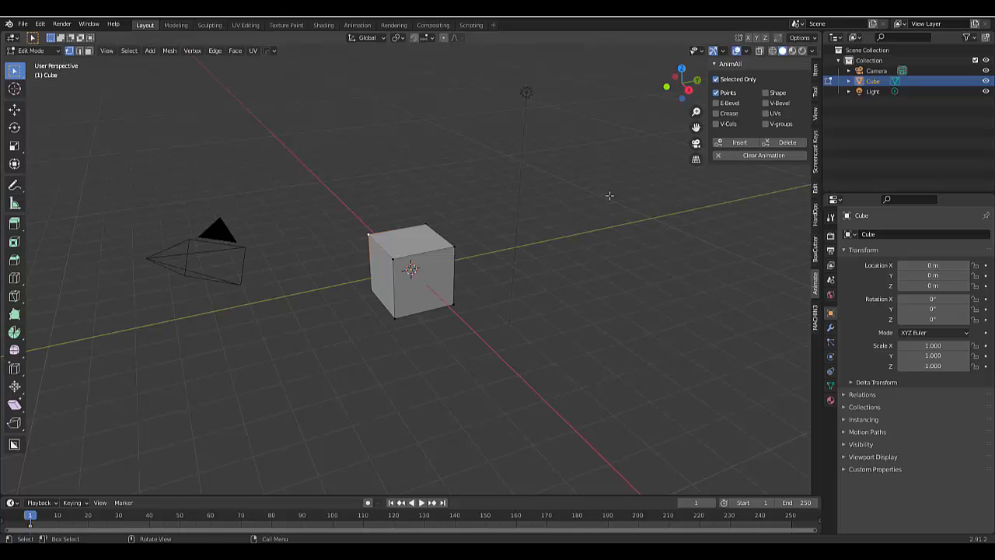
{"action": "mouse_move", "coordinate": [604, 198]}
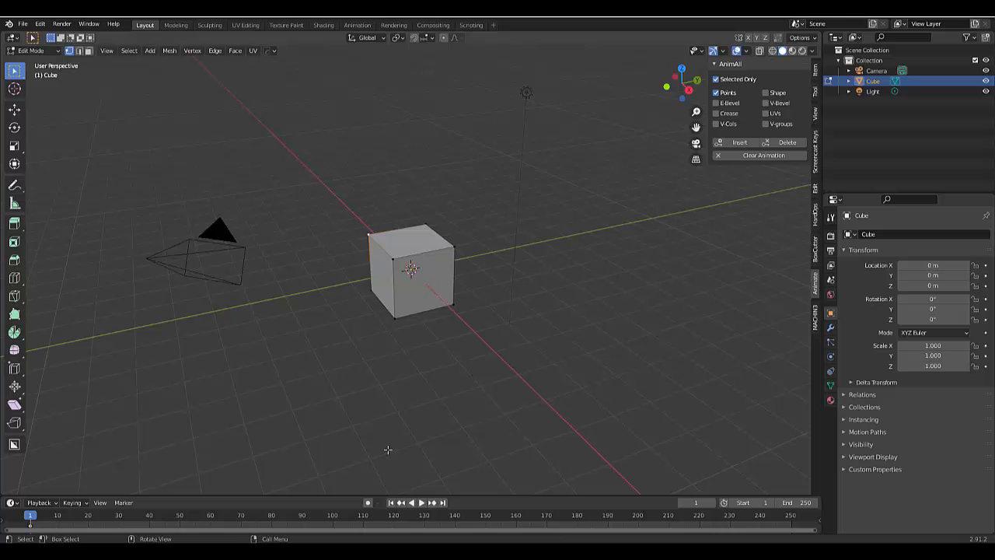
{"action": "mouse_move", "coordinate": [590, 515]}
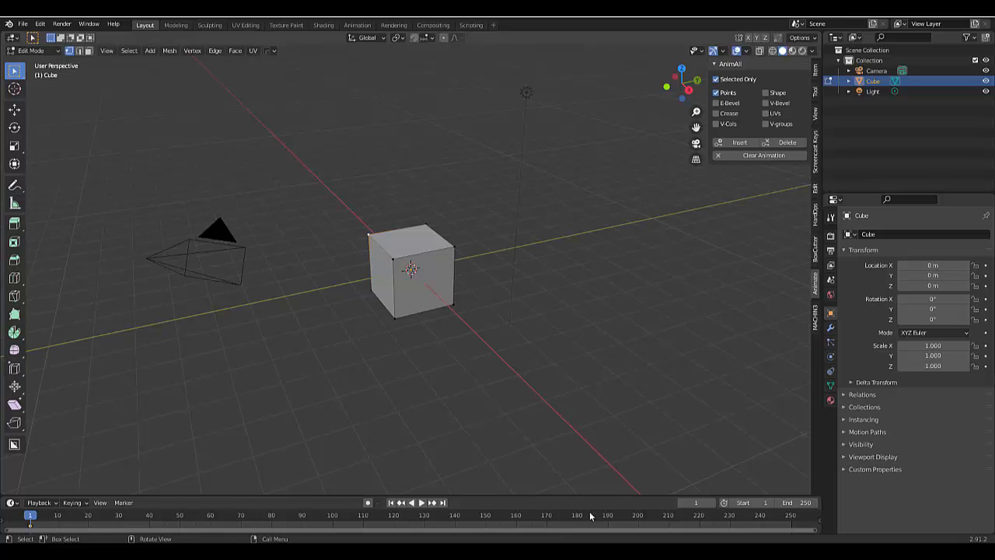
{"action": "mouse_move", "coordinate": [302, 488]}
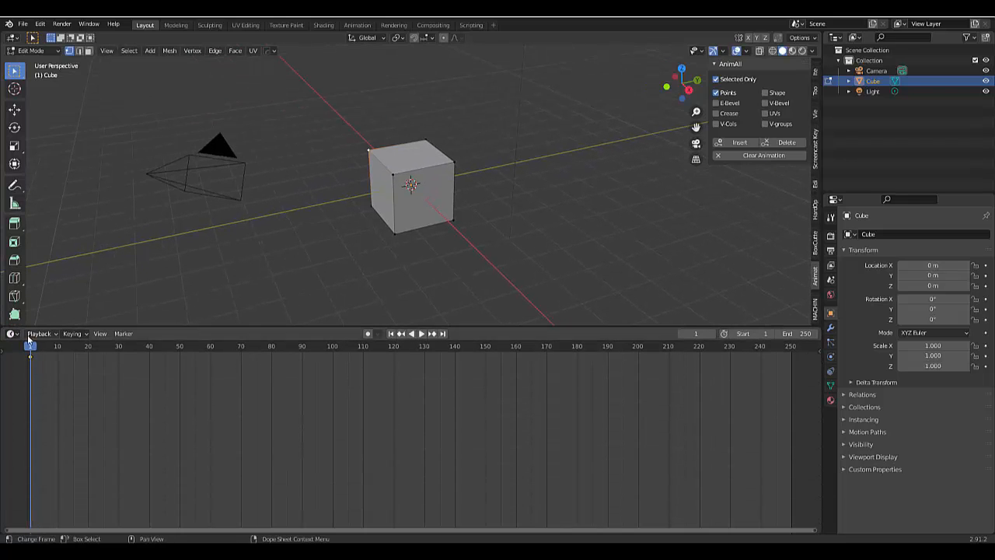
Switch the timeline area to the Graph Editor.
{"action": "left_click", "coordinate": [11, 334]}
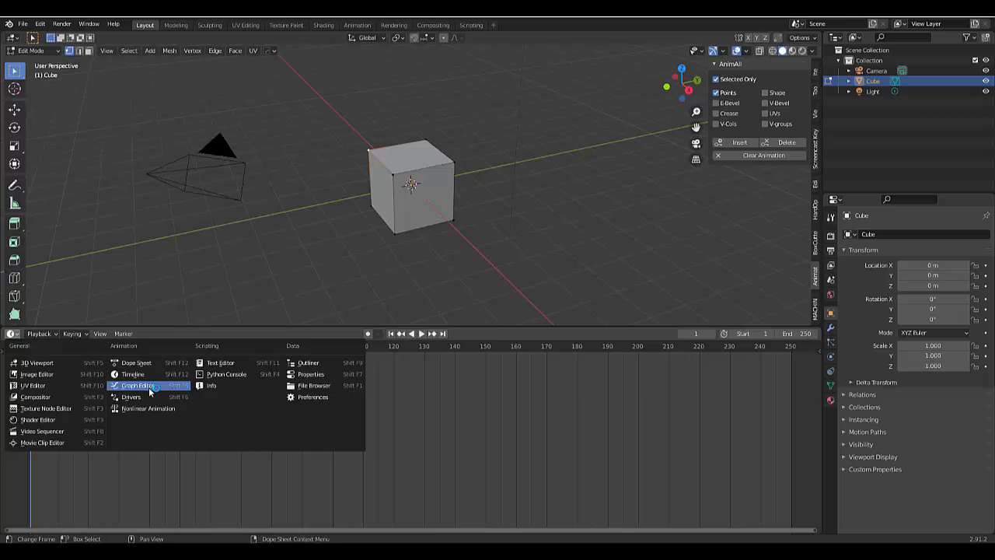
{"action": "left_click", "coordinate": [139, 385]}
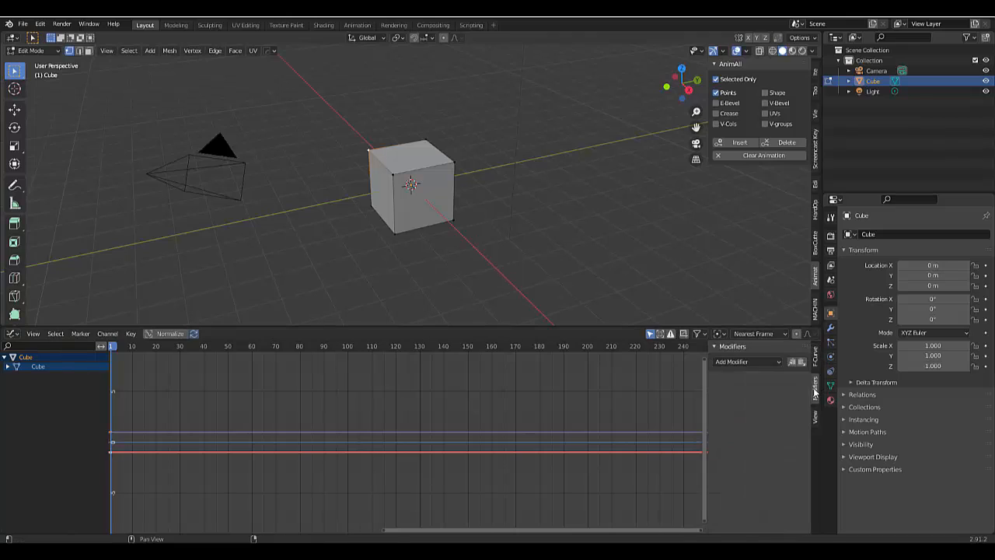
Add a Noise modifier to the curve and play the animation.
{"action": "left_click", "coordinate": [745, 361]}
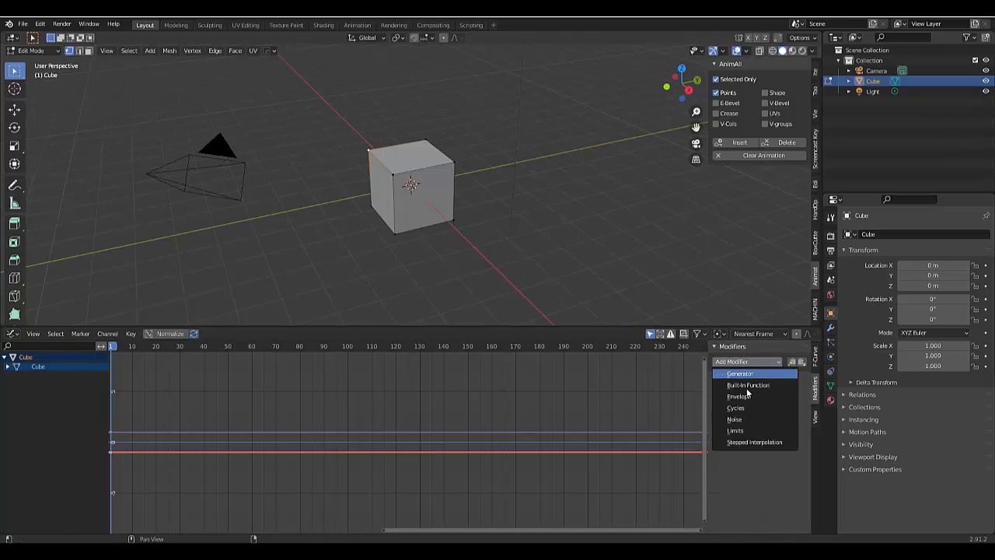
{"action": "mouse_move", "coordinate": [734, 419]}
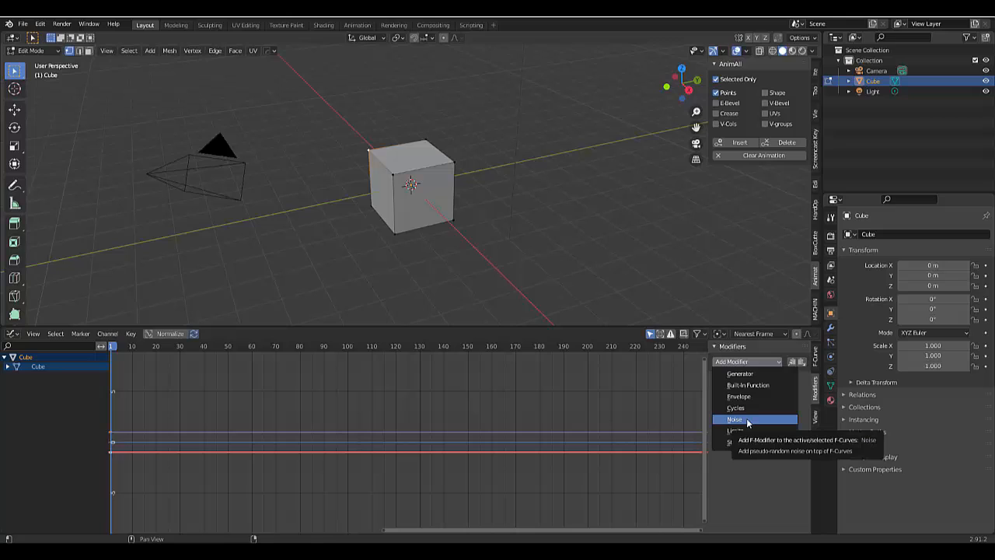
{"action": "left_click", "coordinate": [734, 419]}
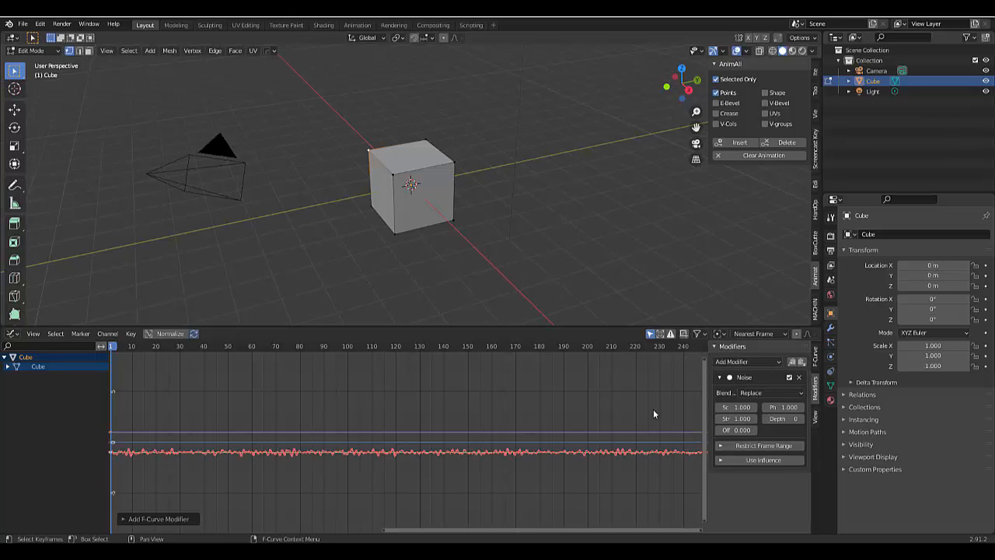
{"action": "key", "text": "space"}
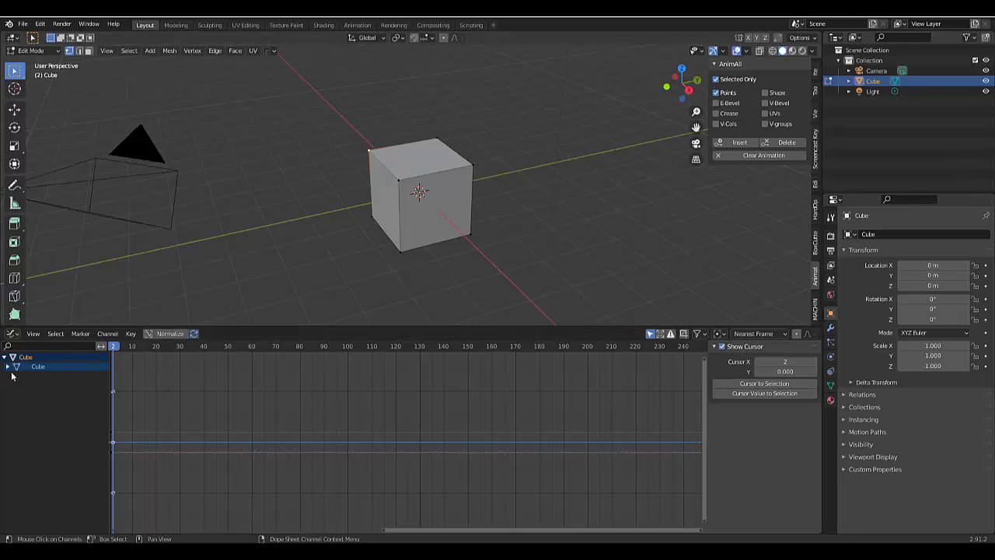
Expand the Cube channels and scrub to a later frame to see the X Location noise.
{"action": "left_click", "coordinate": [6, 366]}
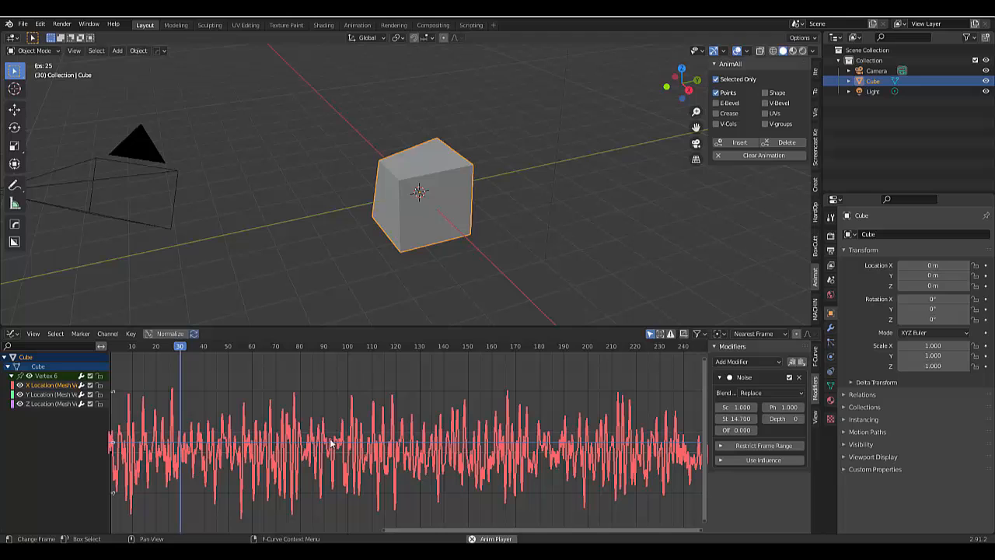
{"action": "left_click_drag", "start_coordinate": [180, 346], "coordinate": [220, 346]}
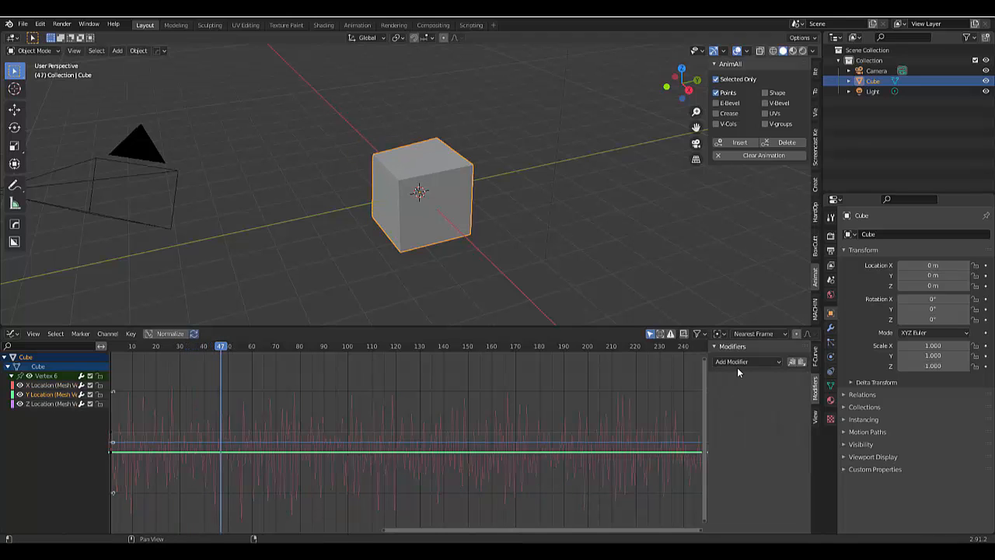
Add a Noise modifier to Y Location, adjust it, and select Z Location.
{"action": "left_click", "coordinate": [745, 362]}
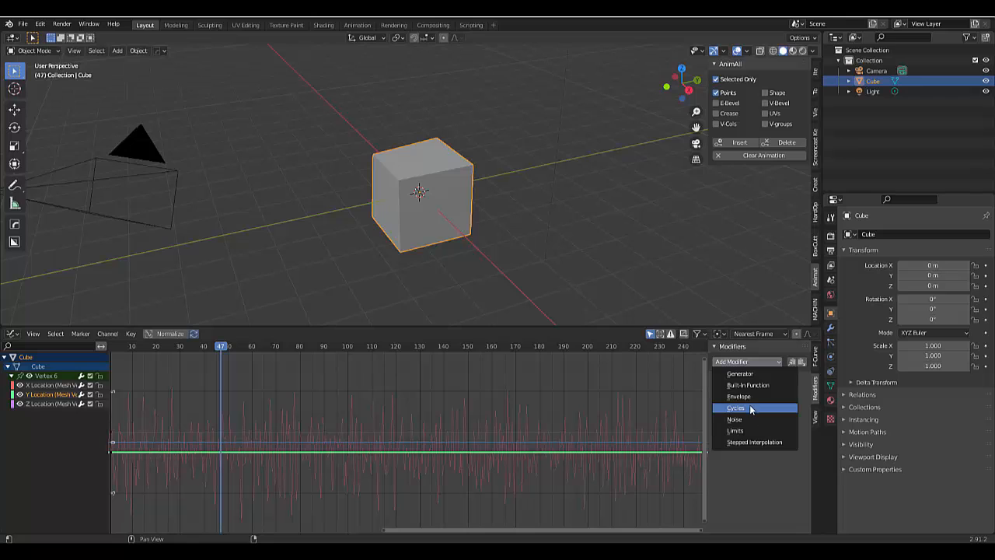
{"action": "left_click", "coordinate": [734, 419]}
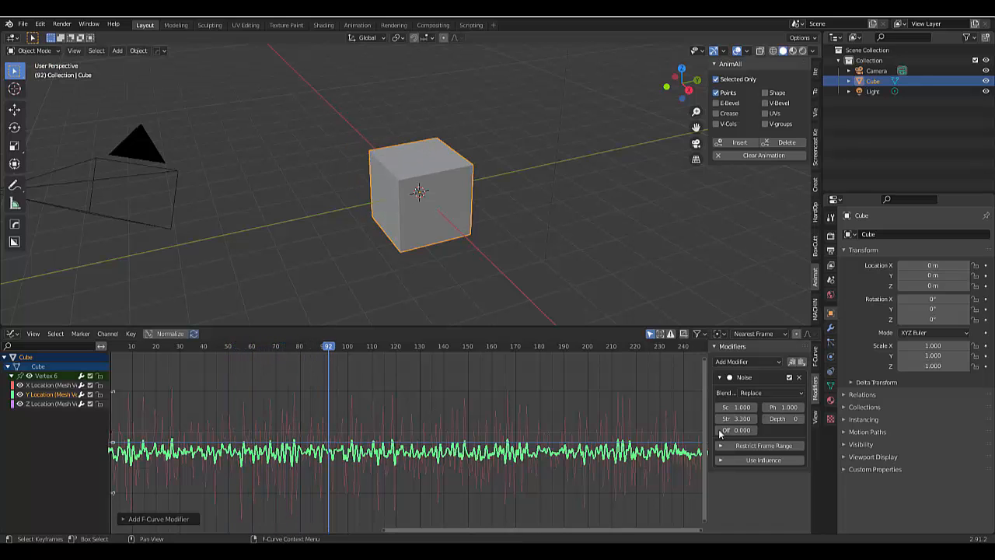
{"action": "left_click", "coordinate": [737, 407]}
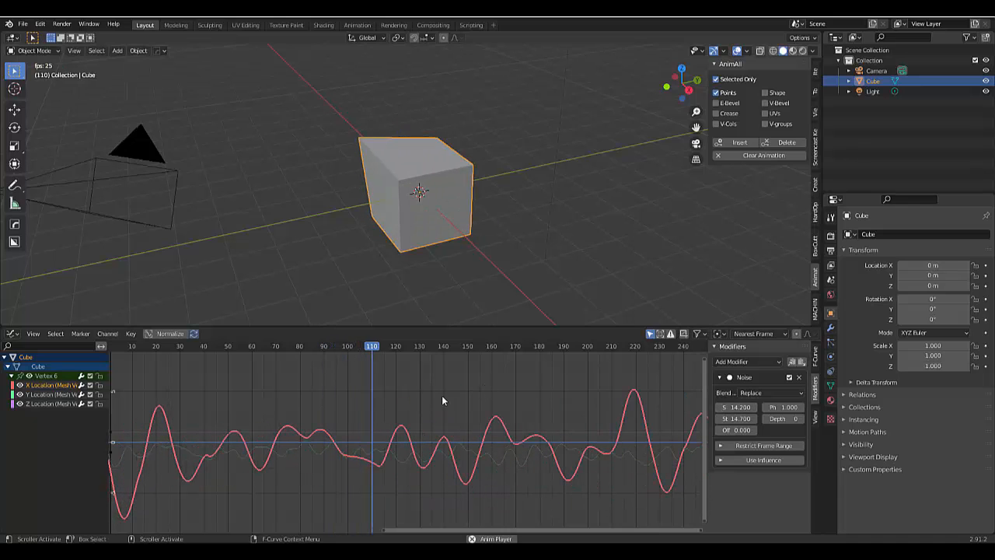
{"action": "left_click", "coordinate": [488, 346]}
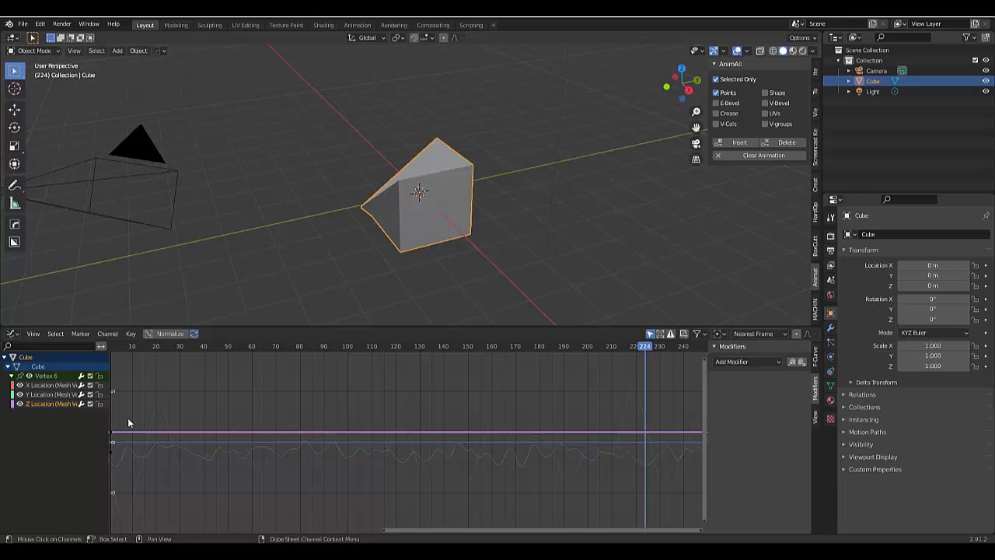
Add a Noise modifier to the Z Location curve.
{"action": "left_click", "coordinate": [746, 362]}
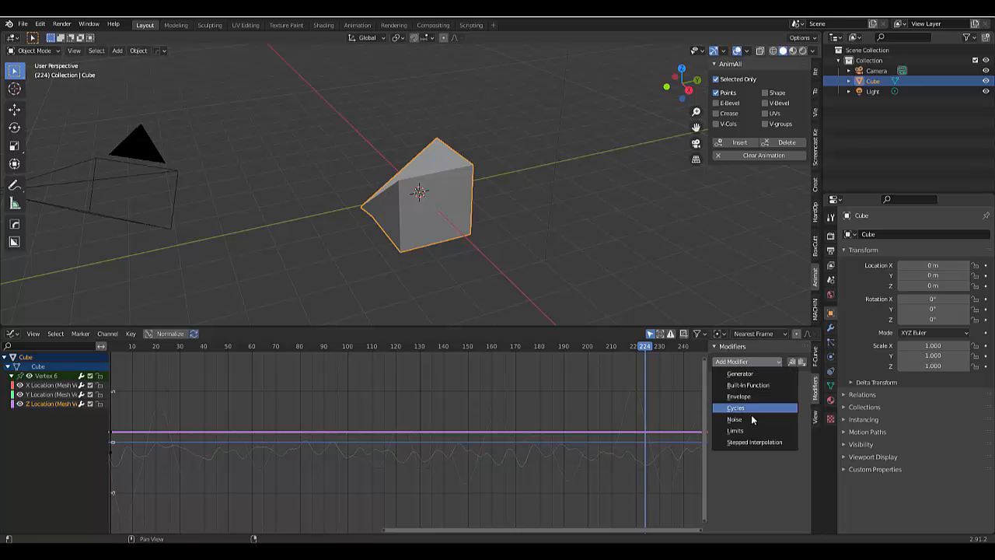
{"action": "left_click", "coordinate": [735, 419]}
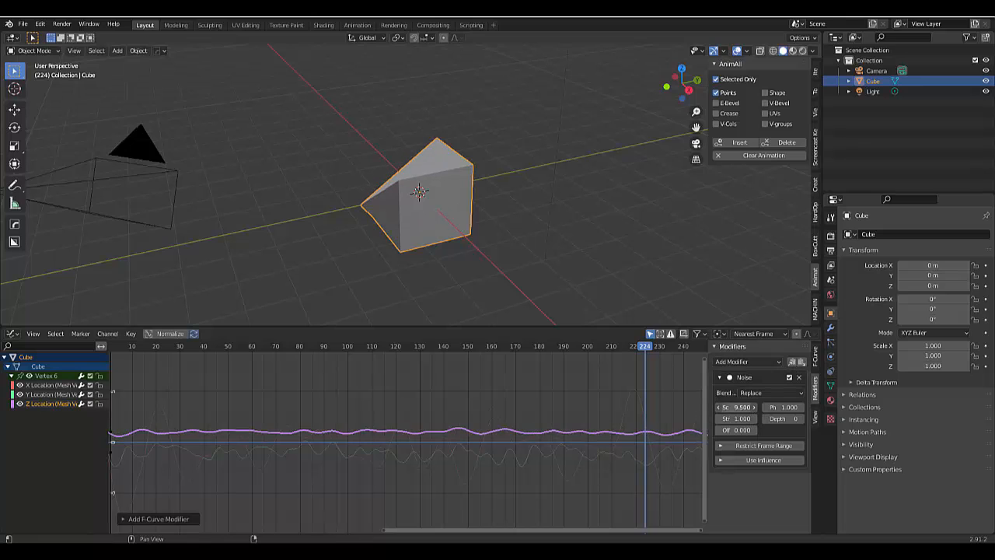